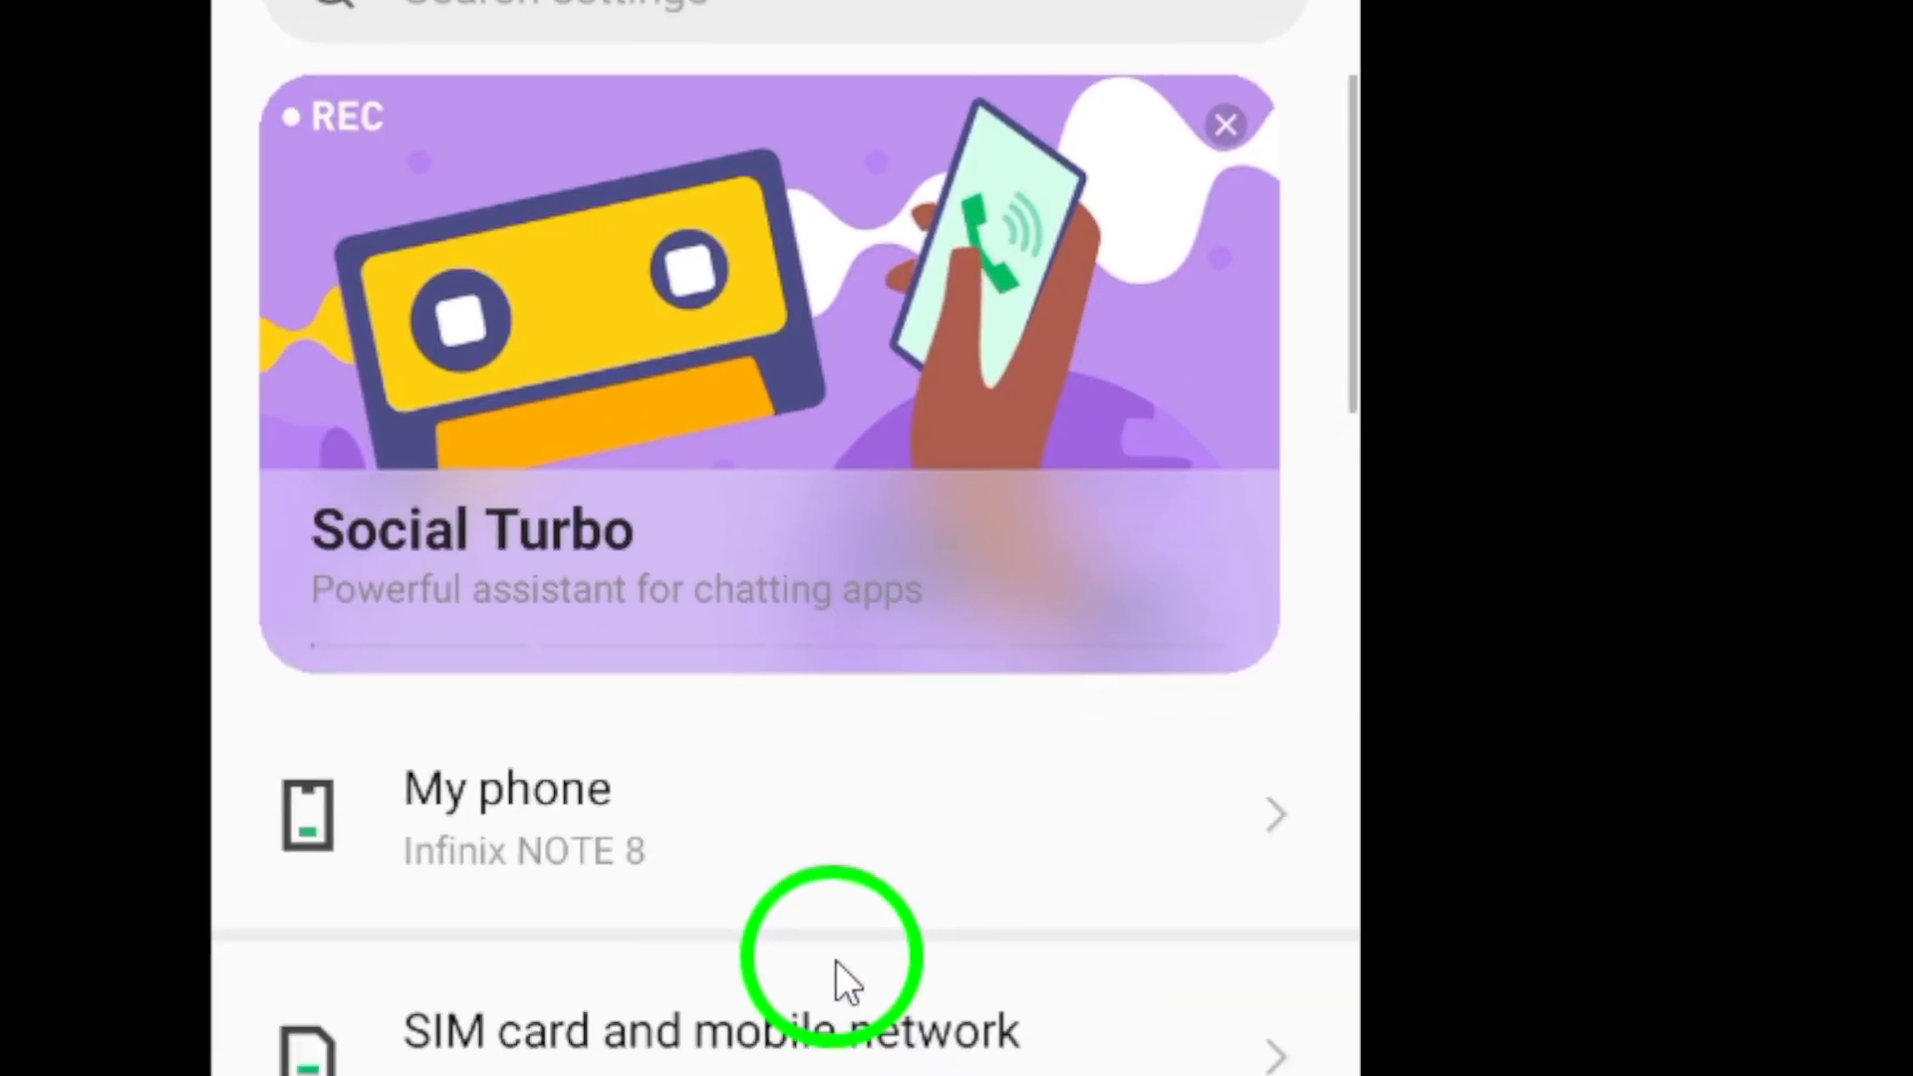
Scroll through Messenger's app settings to reach its blocked notifications page.
scroll("down", 3)
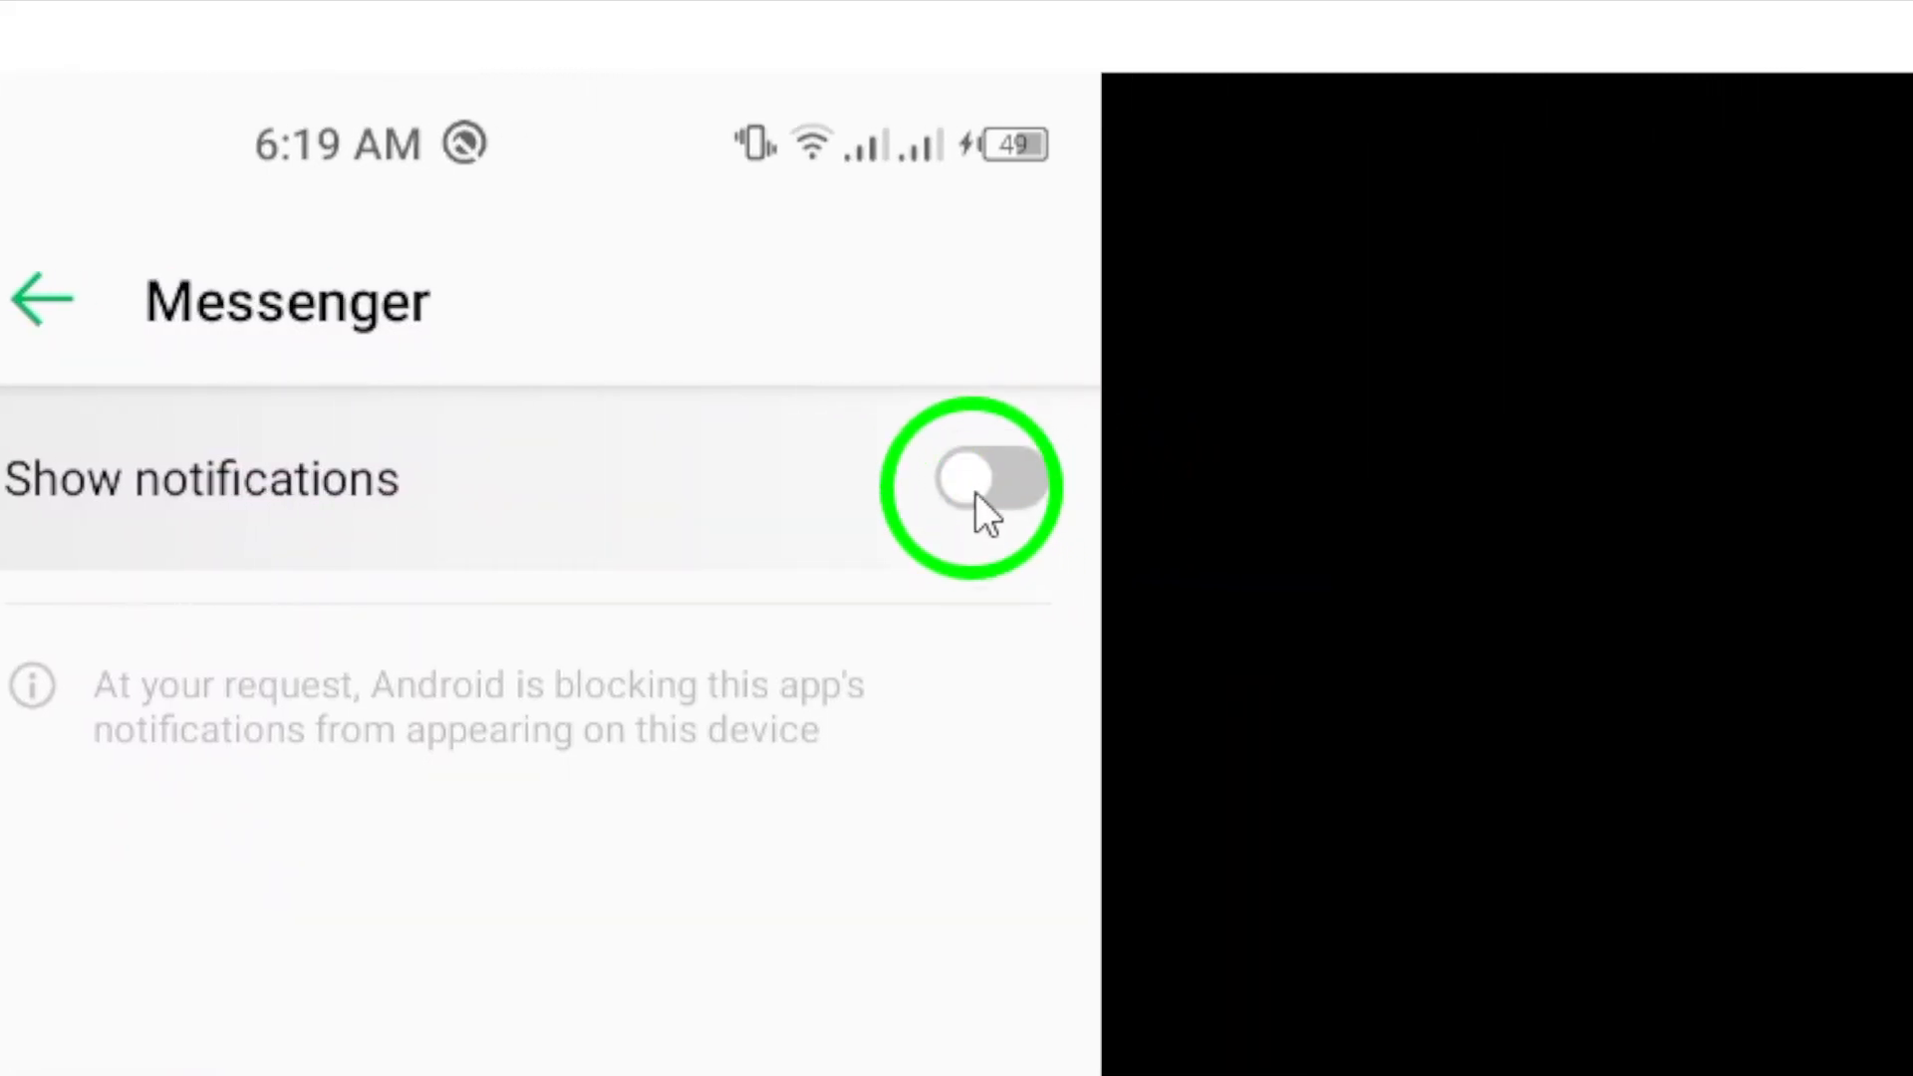
Switch on Show notifications for Messenger, enabling Chats, Calls and all other categories.
left_click(989, 479)
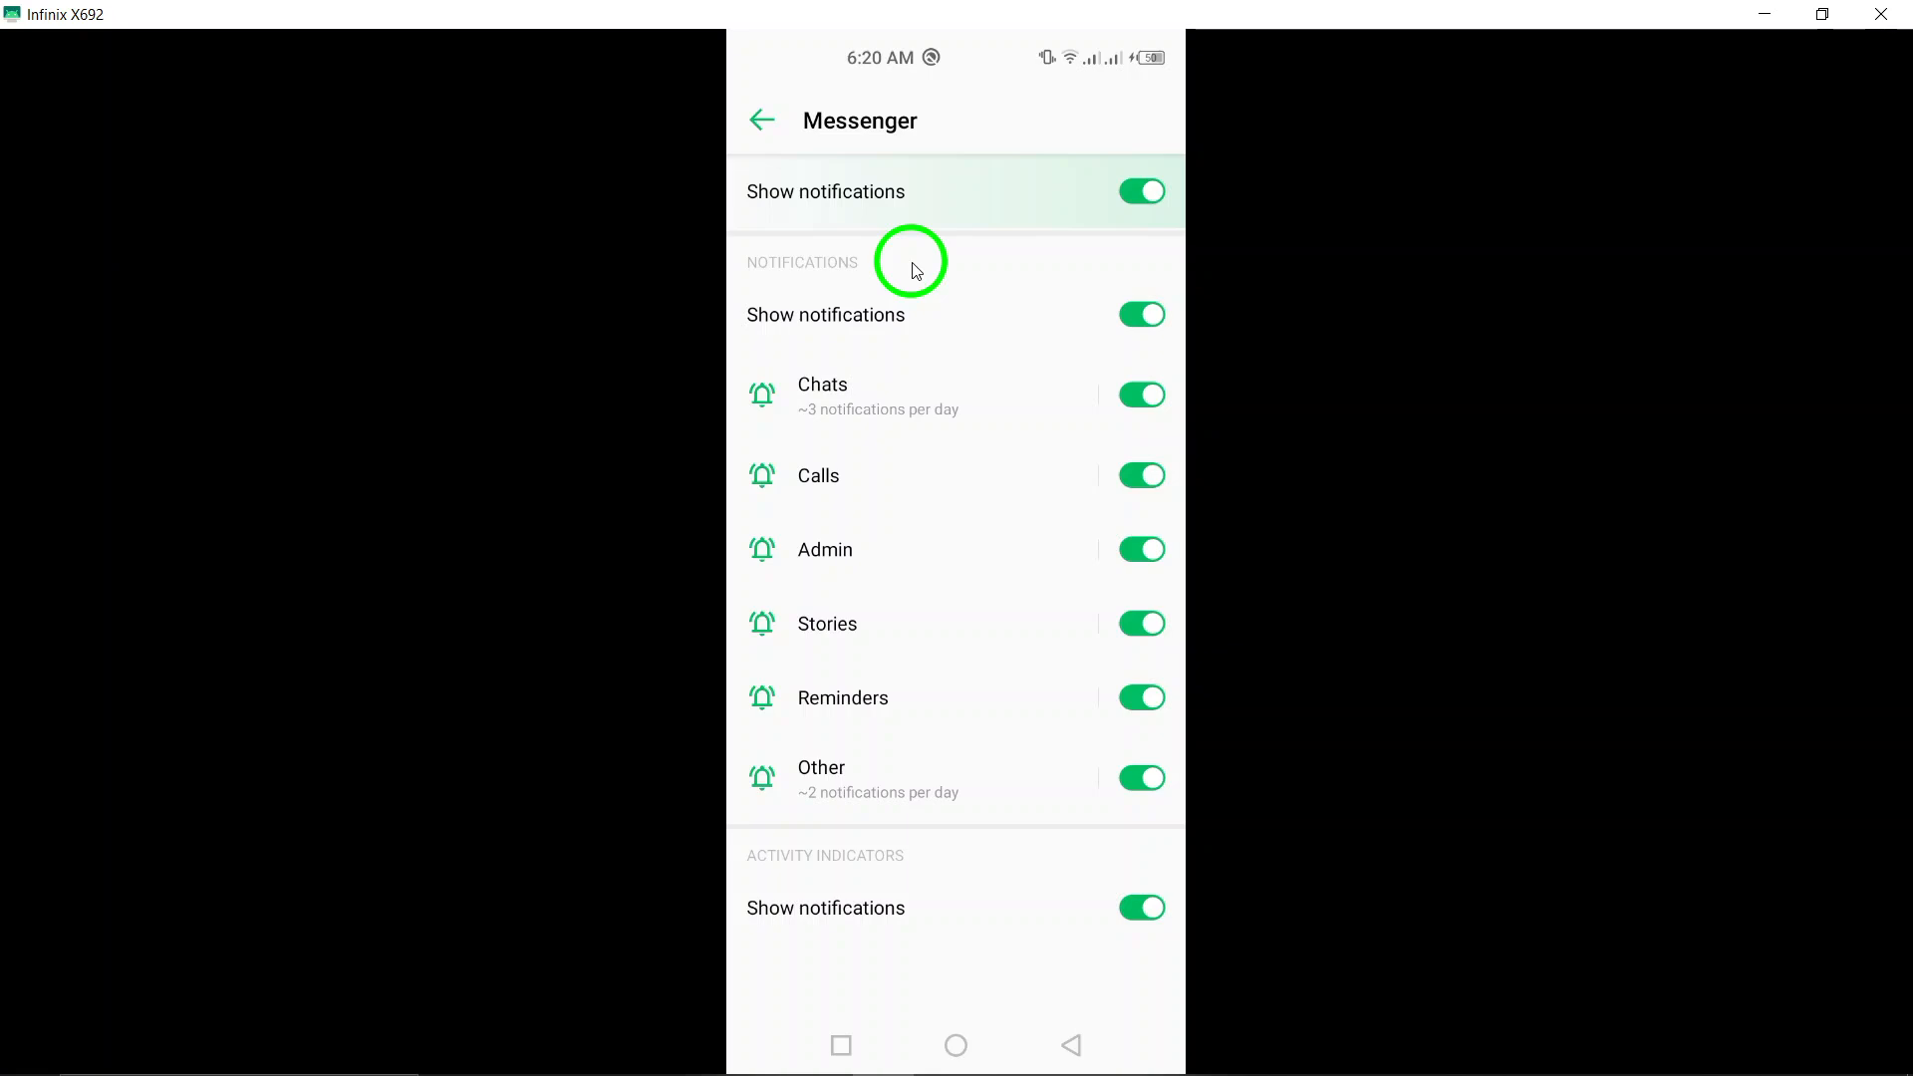
mouse_move(930, 256)
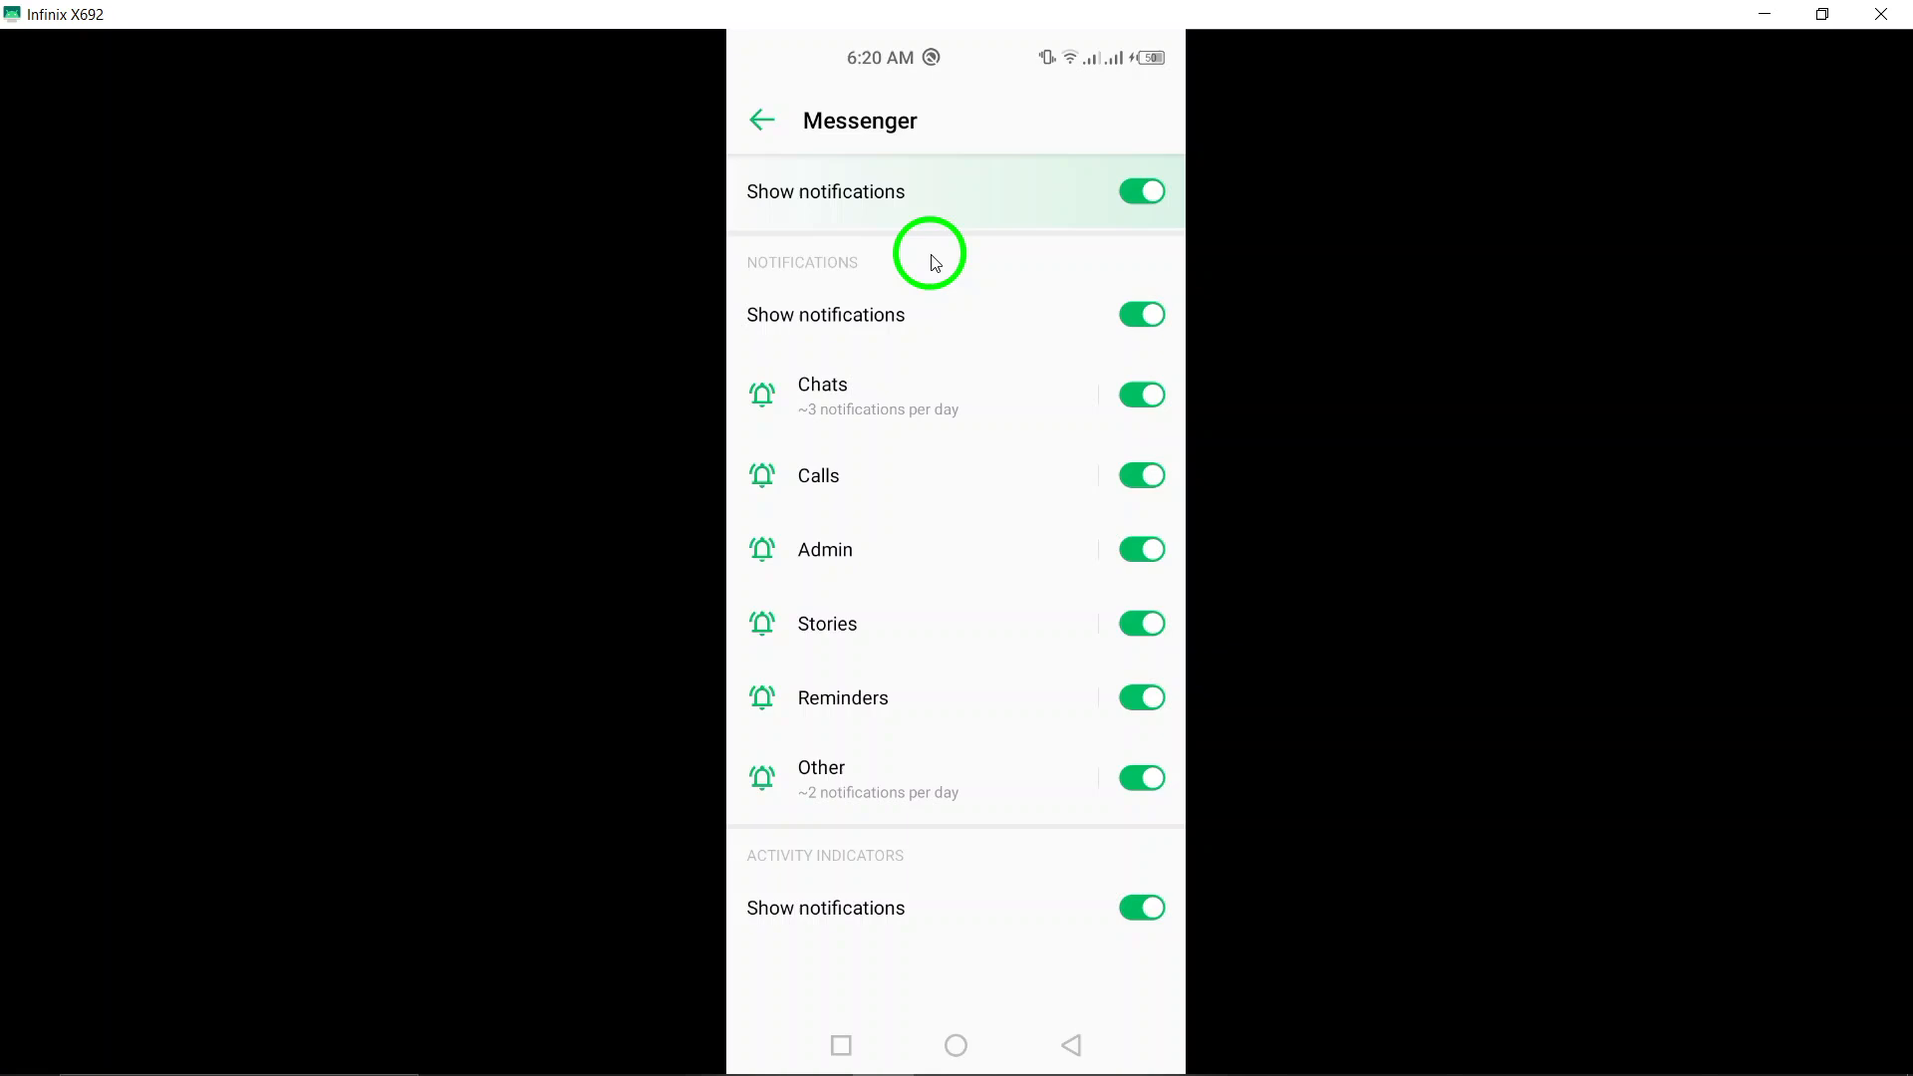